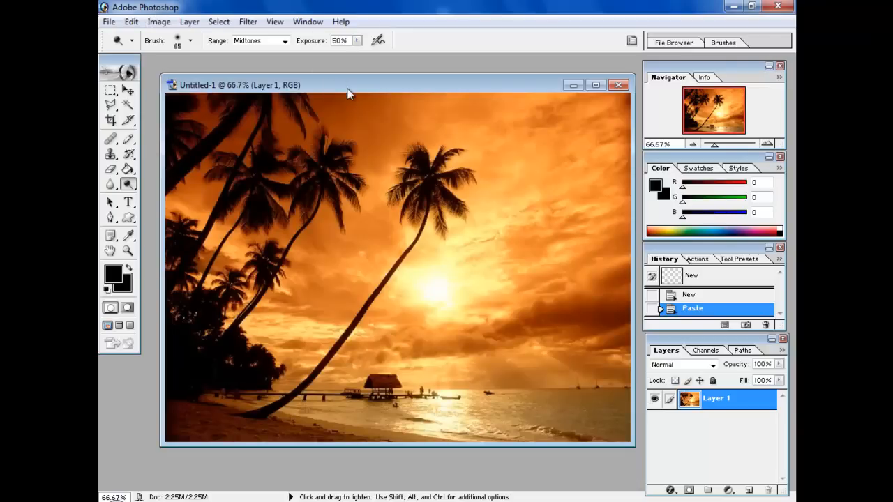
Step: Duplicate Layer 1 via its context menu, creating Layer 1 copy above the original
left_click_drag(349, 85, 332, 75)
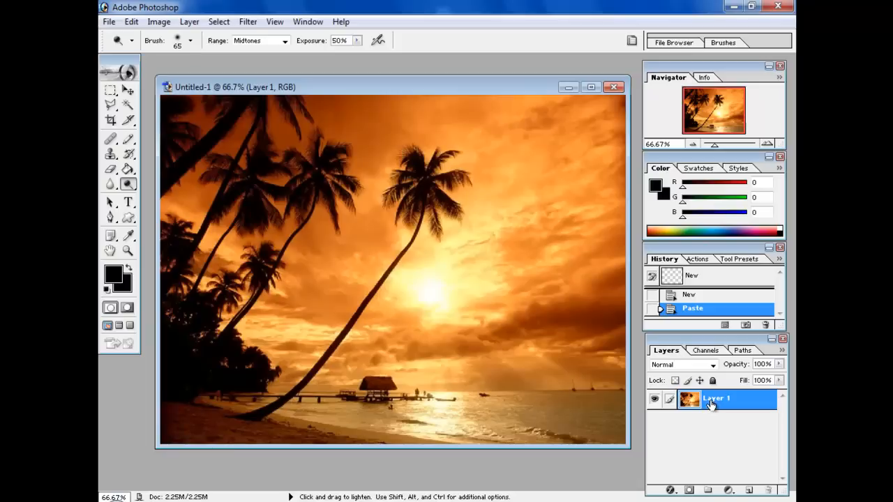
right_click(714, 399)
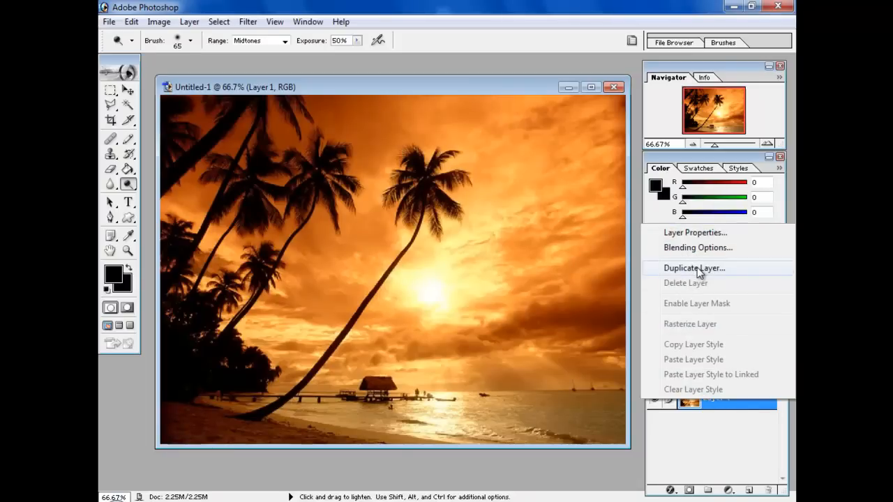
left_click(695, 268)
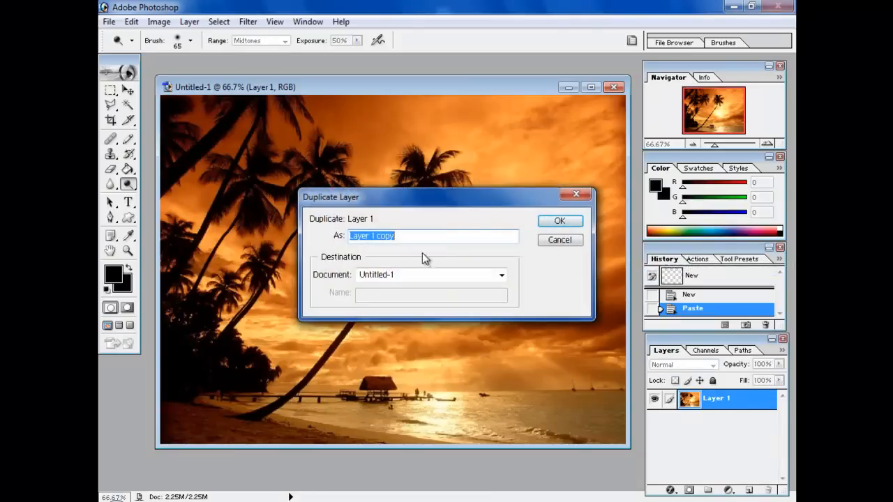
left_click(559, 220)
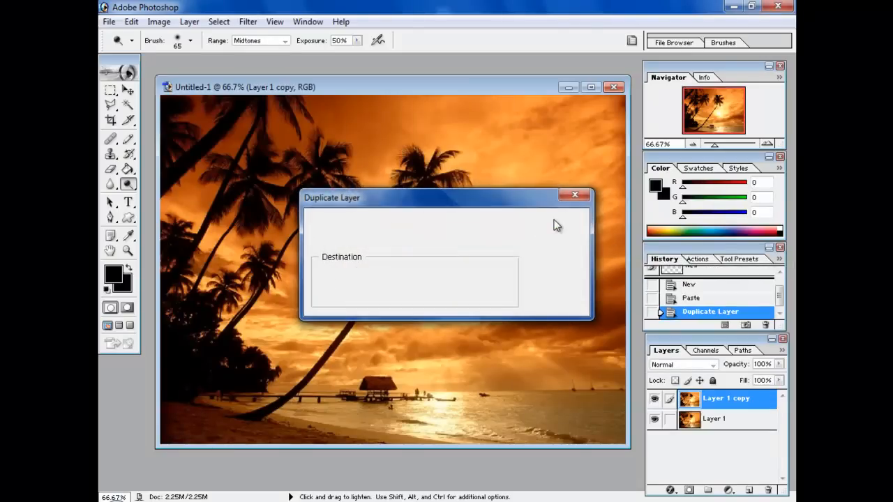
left_click(575, 195)
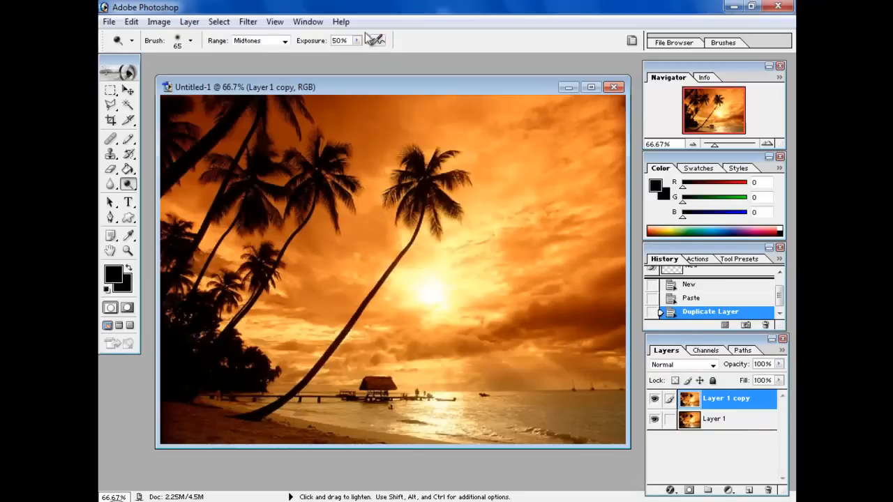
Step: Soften Layer 1 copy with a Gaussian Blur of radius 4.0 pixels
left_click(249, 22)
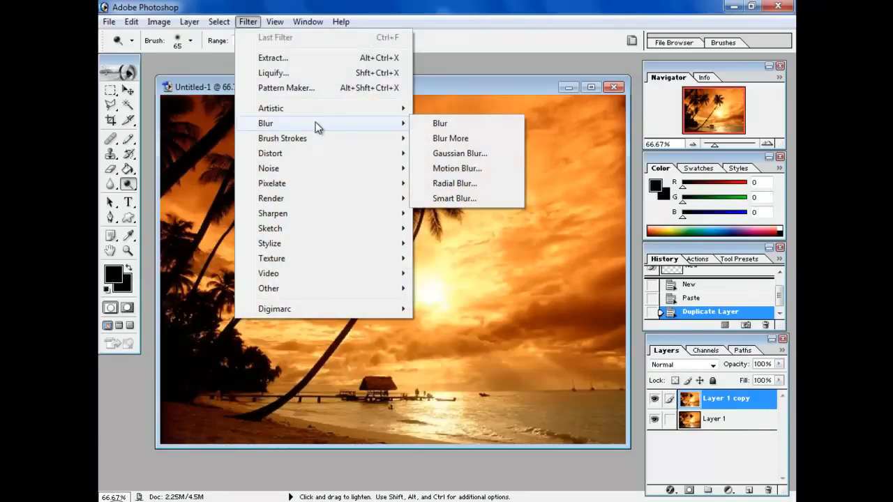
left_click(459, 152)
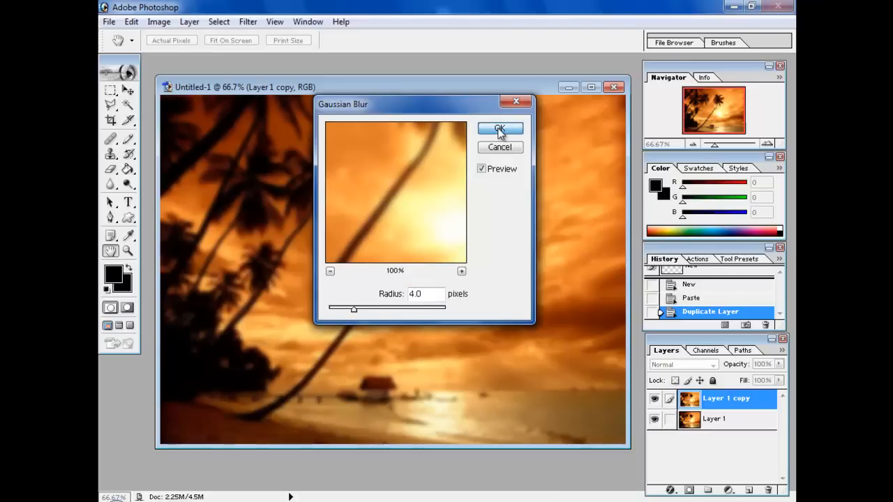
left_click(499, 128)
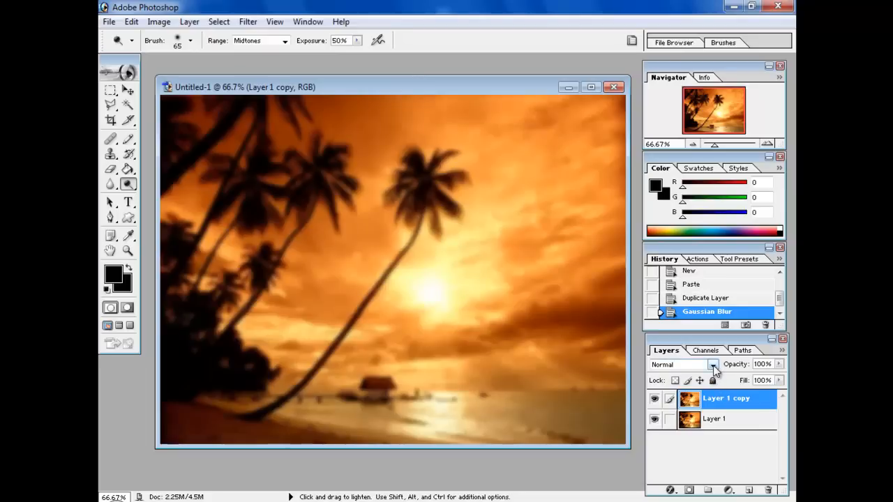
Step: Change the blurred Layer 1 copy's blend mode to Screen for a glow
left_click(713, 364)
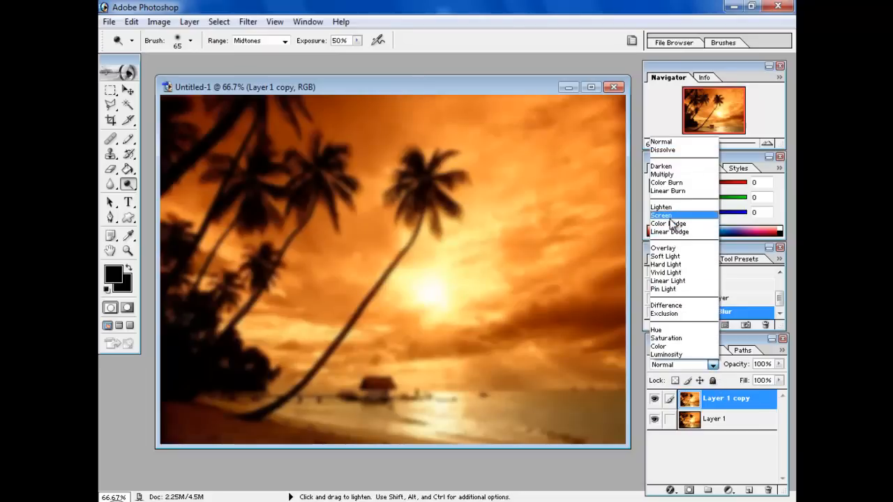
left_click(660, 215)
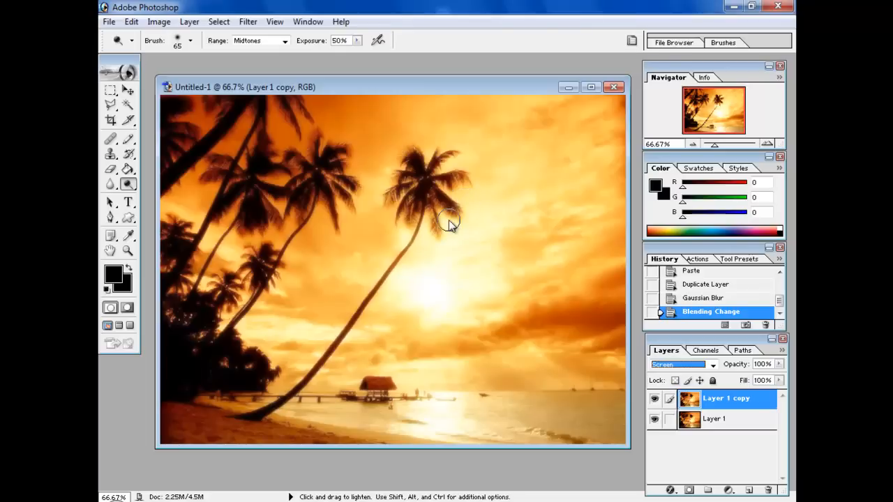
mouse_move(344, 315)
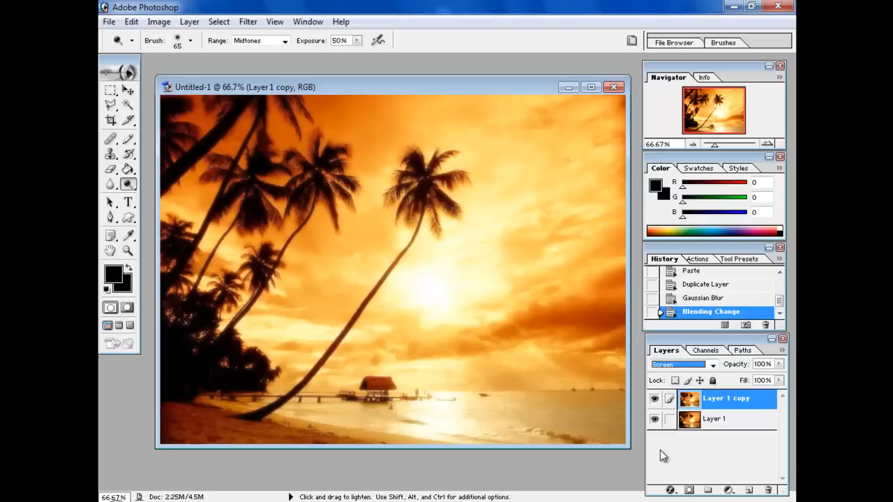
mouse_move(249, 22)
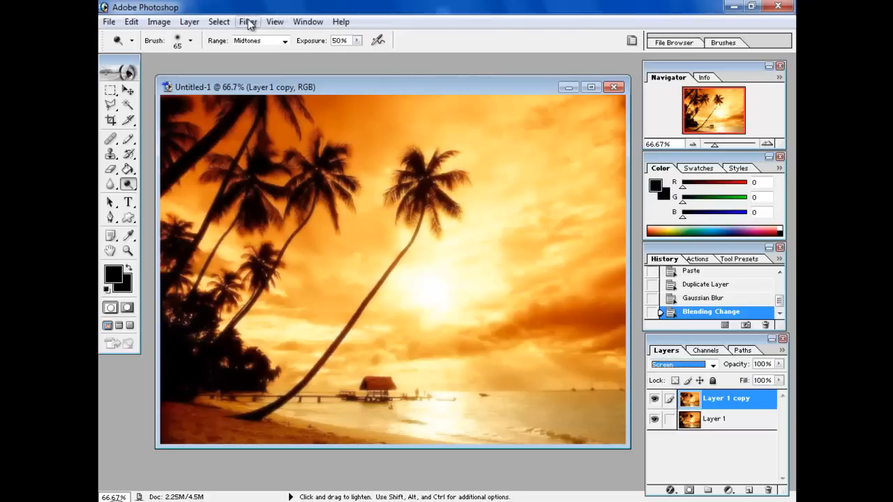
Step: Add a Render Lens Flare with the 105mm Prime lens over the sun
left_click(248, 22)
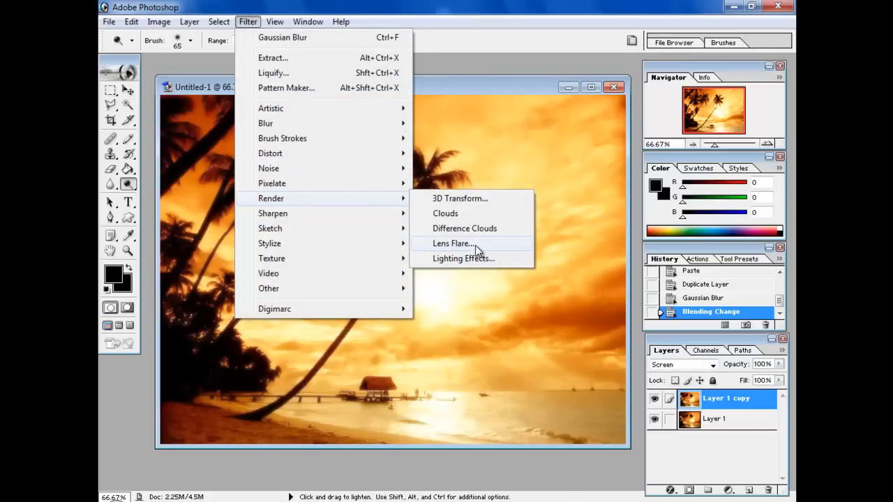
left_click(452, 243)
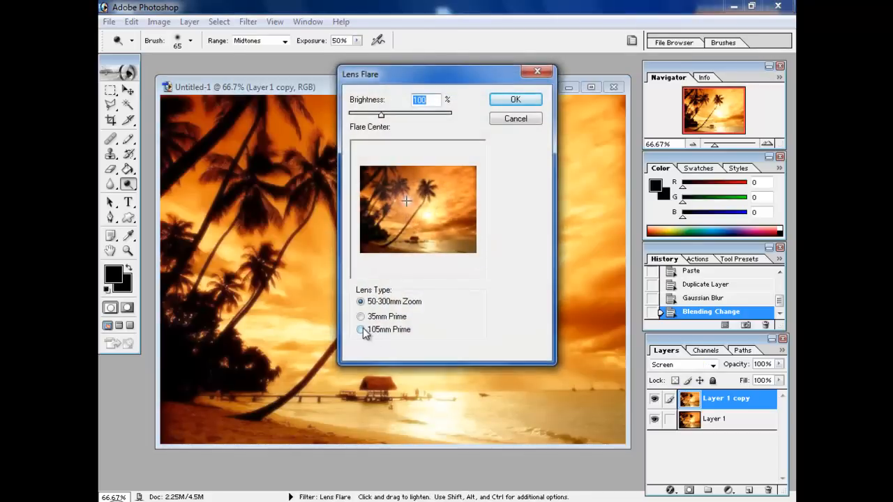
left_click(360, 329)
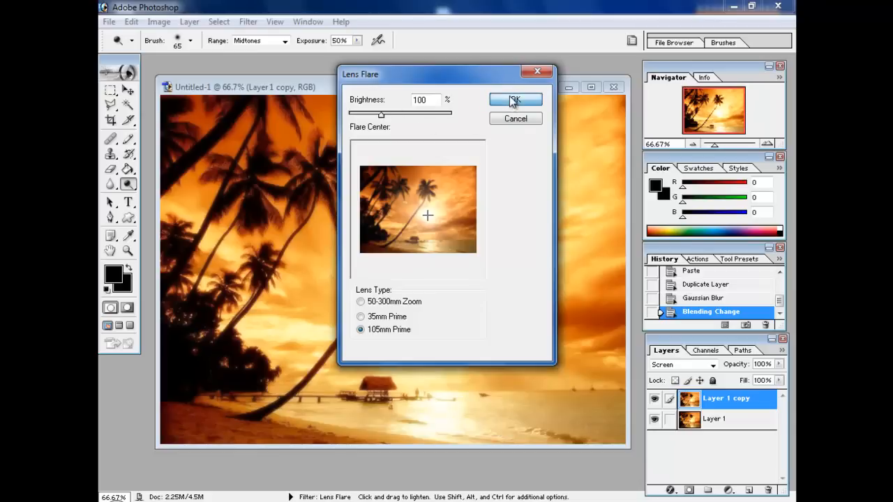
left_click(516, 101)
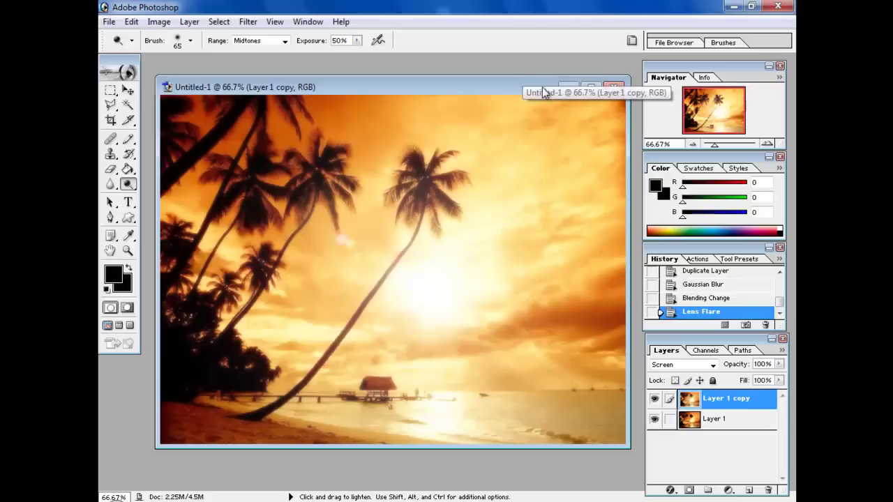
mouse_move(568, 89)
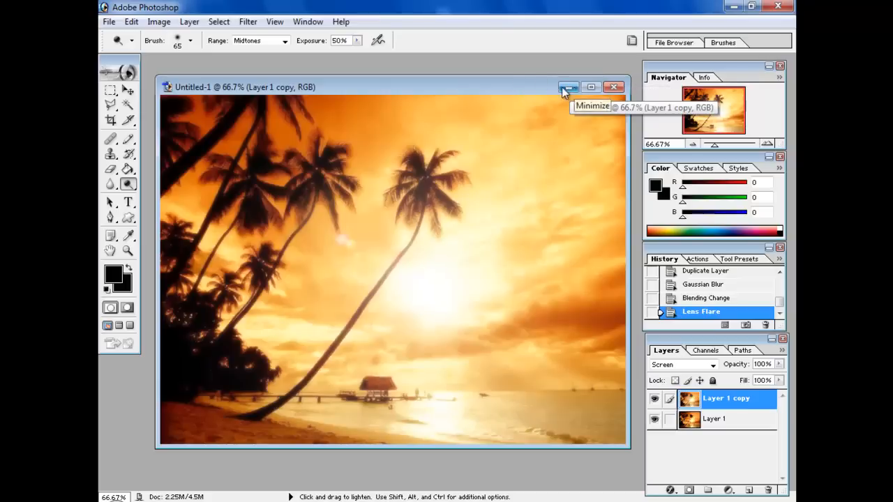
mouse_move(385, 85)
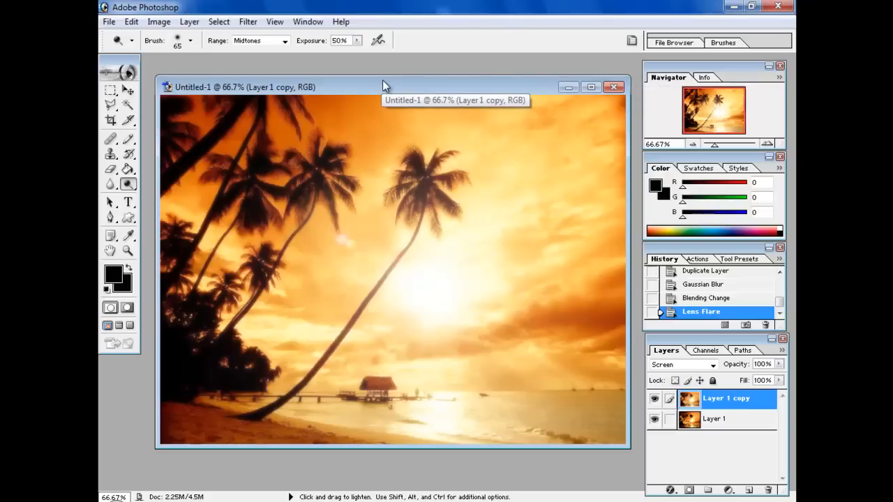
mouse_move(382, 78)
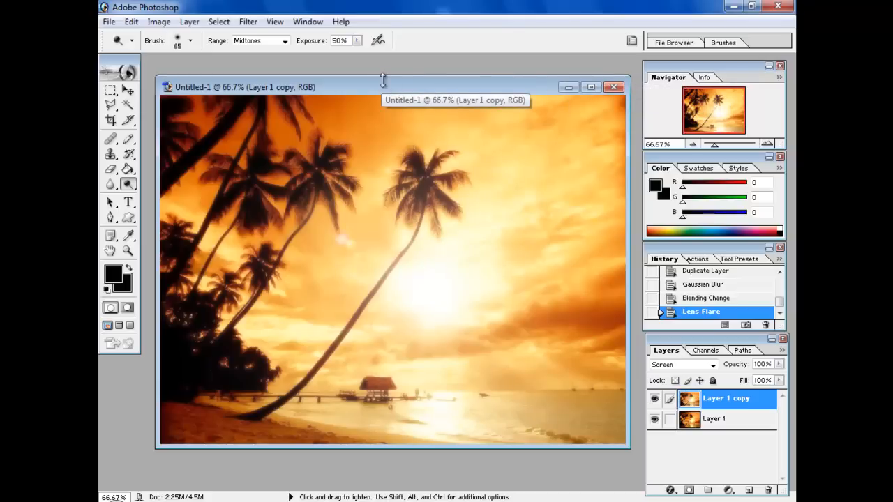